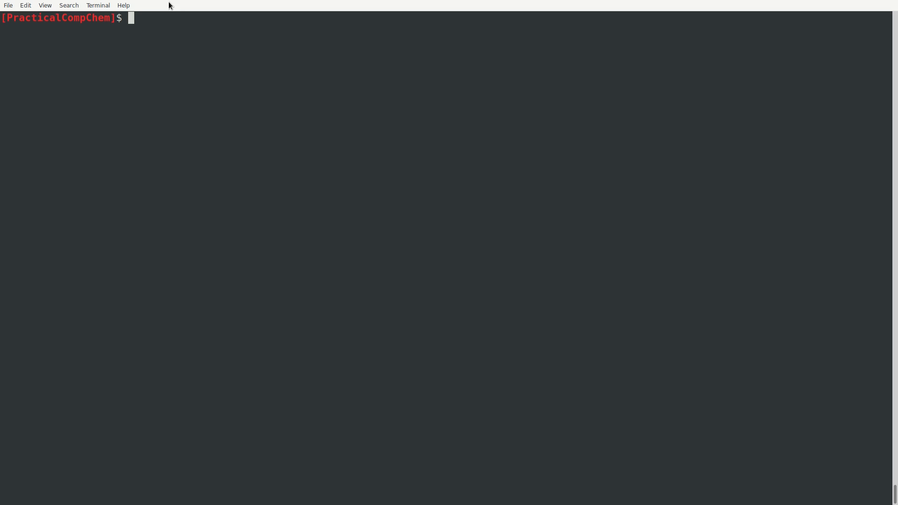
List the folder to confirm calc.xyz is present and start a new calc.inp in Vim.
type("ls")
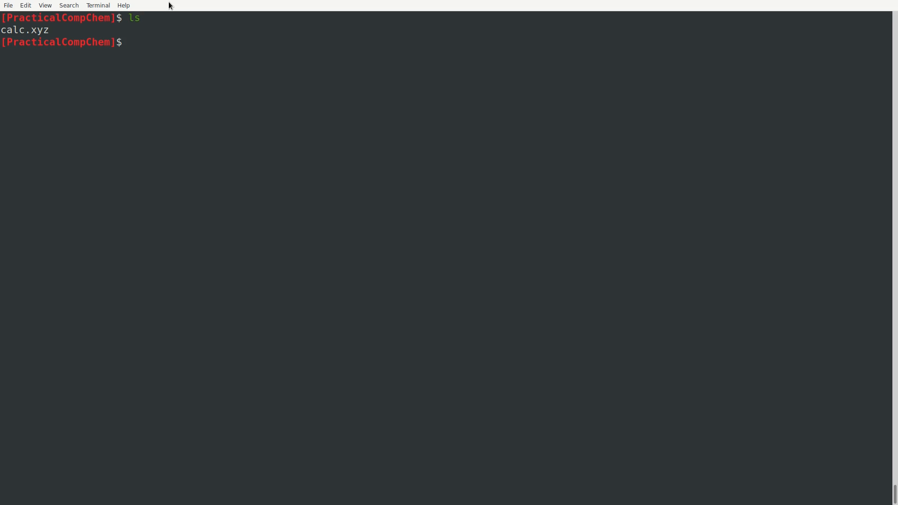
type("cat cal")
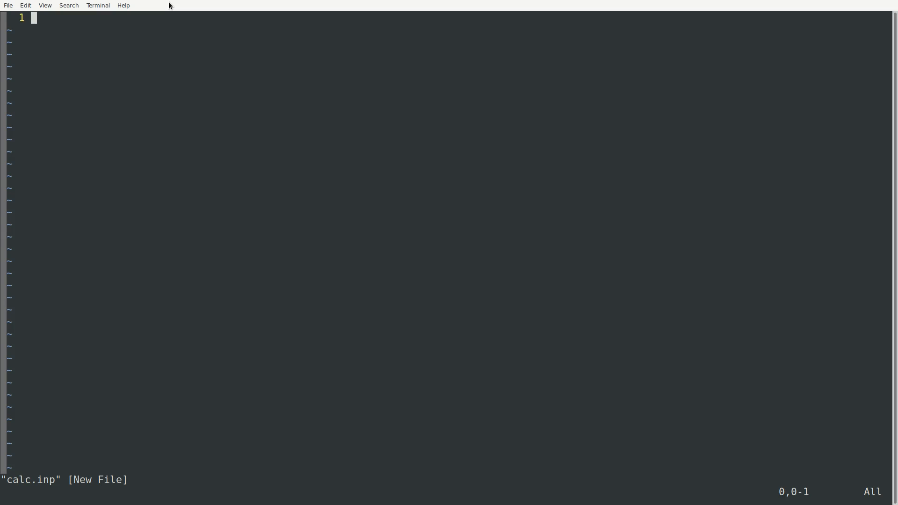
Write the keyword line '!FREQ M06 def2-svp NUMFREQ' requesting a numerical frequency job.
type("!")
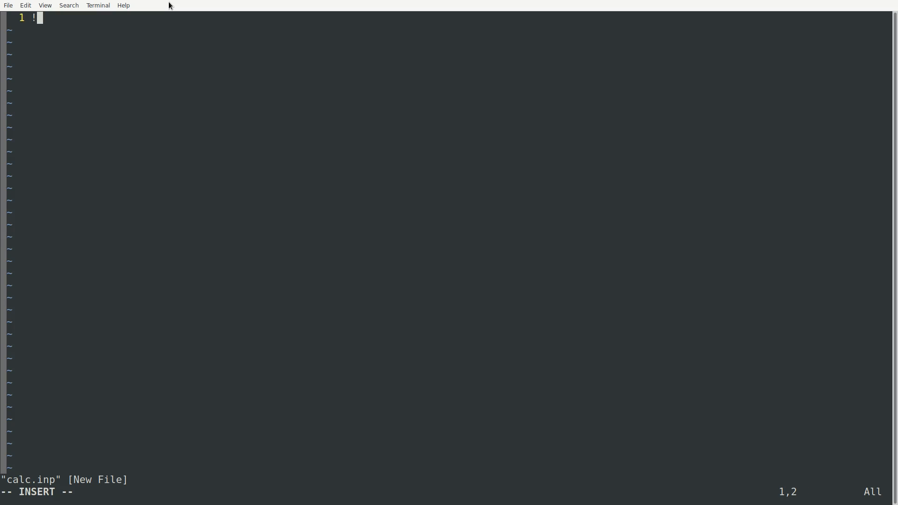
type("FREQ M06 def2-svp")
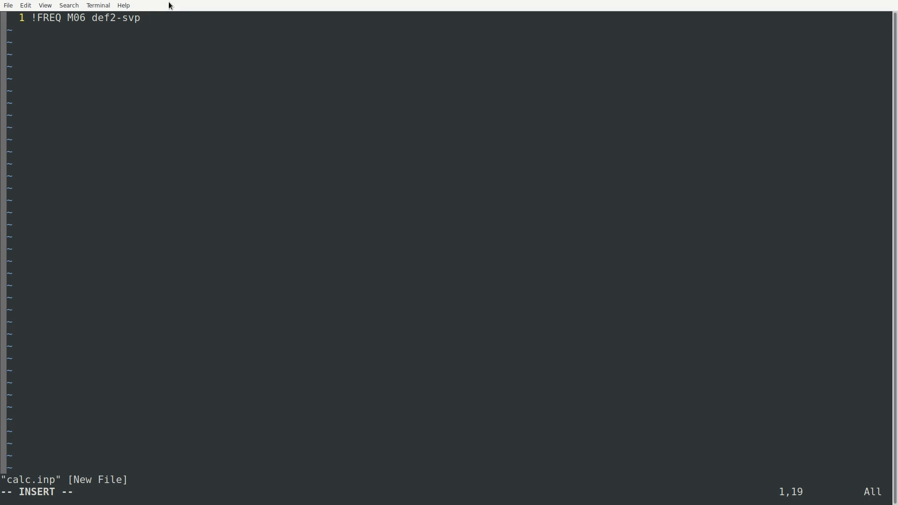
type("NUMFREQ")
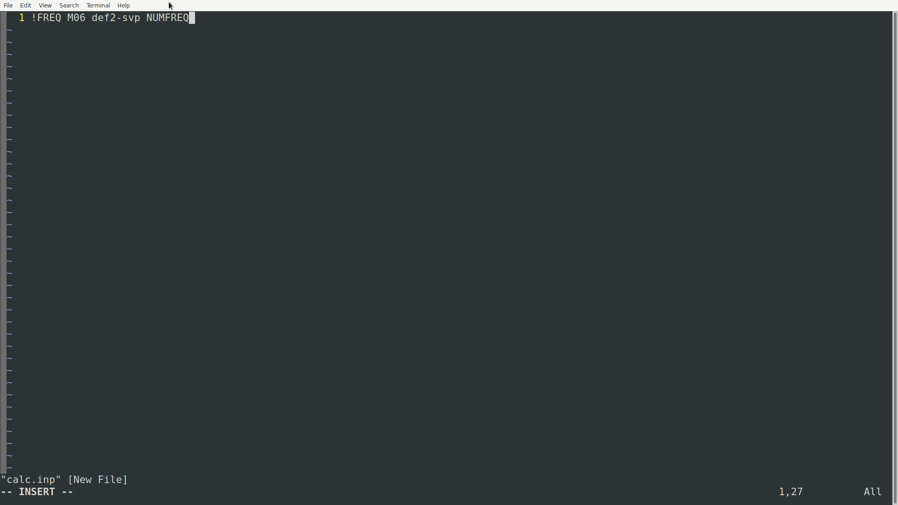
key("Escape")
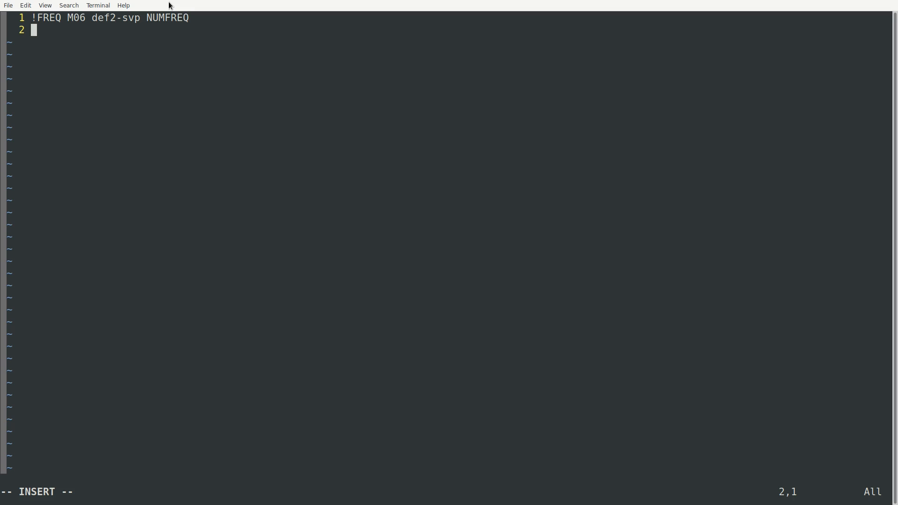
Add the geometry line '*xyzfile 0 1 calc.xyz' and save calc.inp.
type("*xyz")
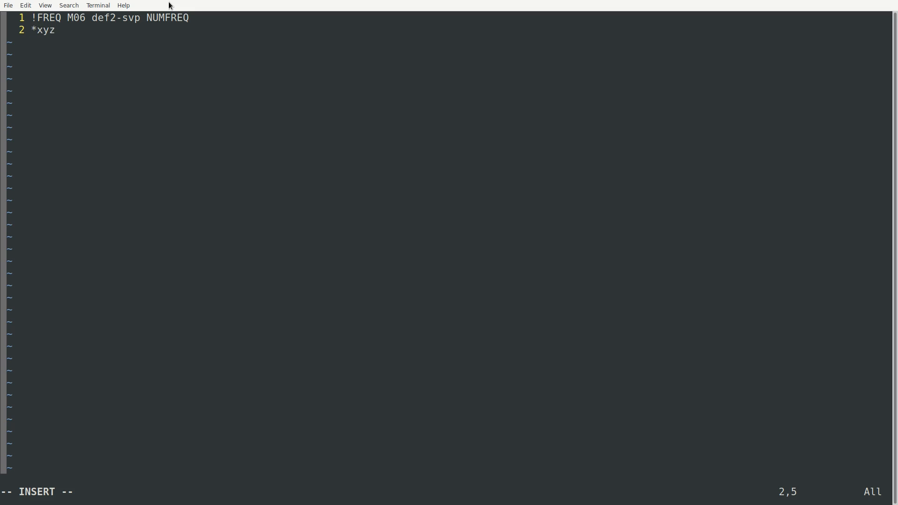
type("0 1")
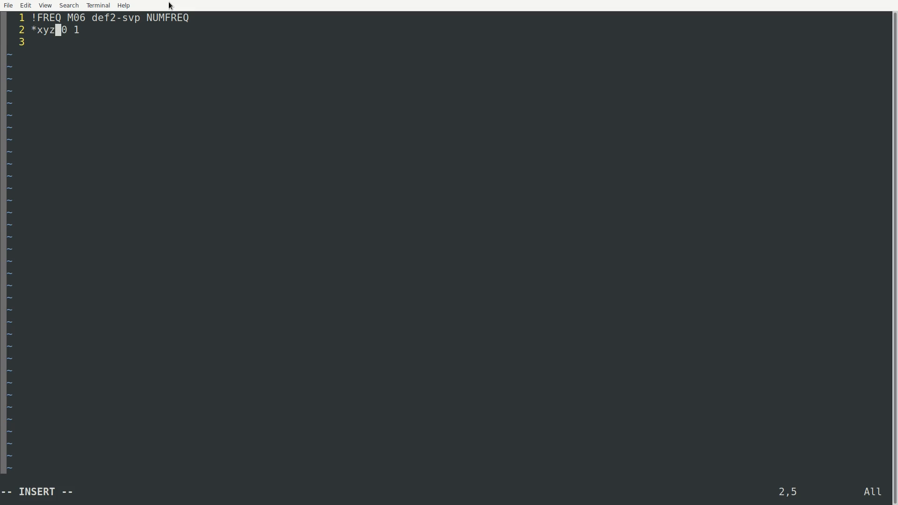
type("file")
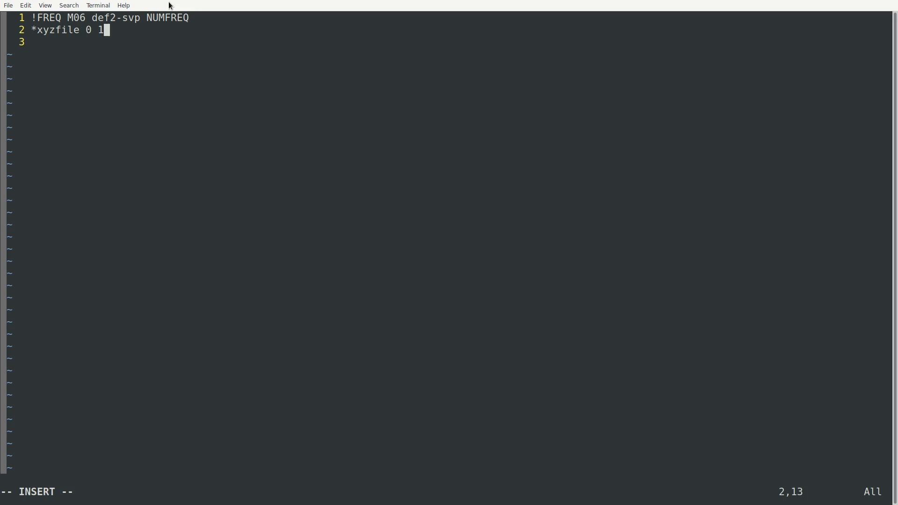
type("calc.xyz")
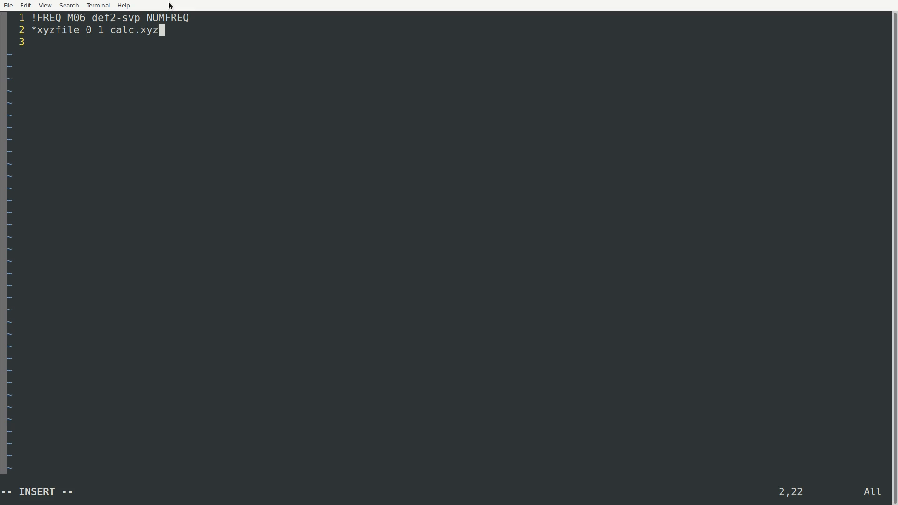
key("Left")
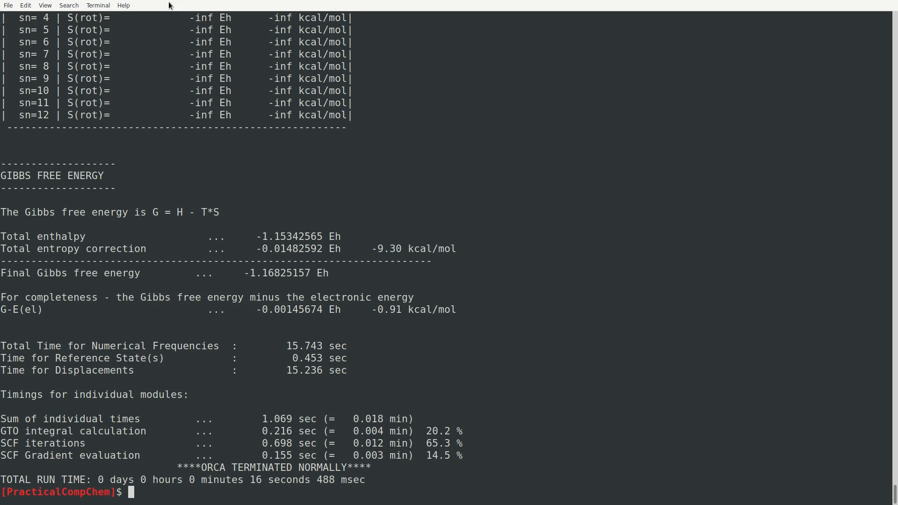
Run ORCA on calc.inp to a normal finish, then reopen calc.inp in Vim.
type("vim calc.in")
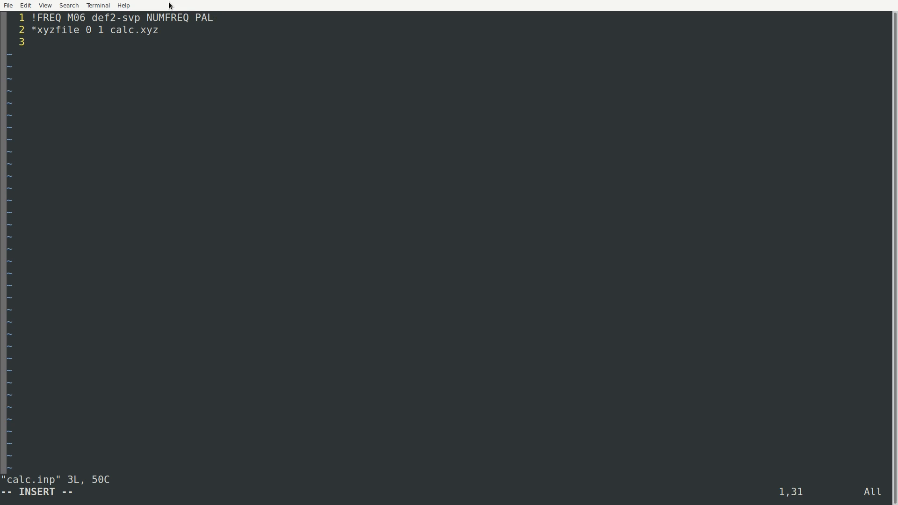
Append PAL8 to the keyword line for 8 processes and save calc.inp.
type("8")
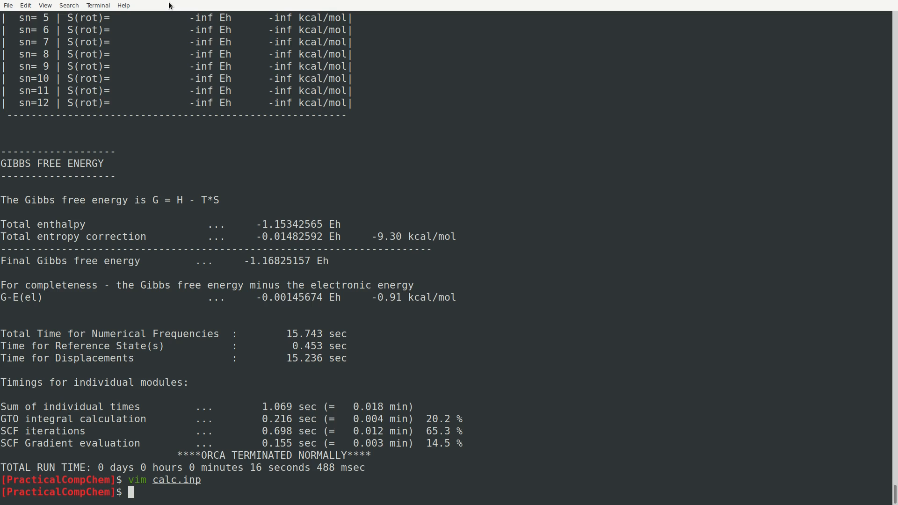
Rerun with ~/Install/orca/orca calc.inp in parallel, then reopen calc.inp in Vim.
type("~/Install/or")
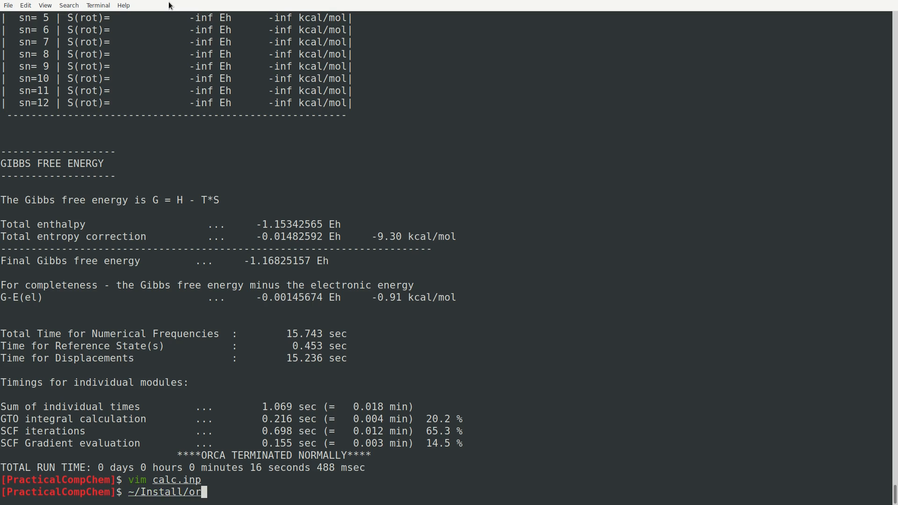
type("ca/orca cal")
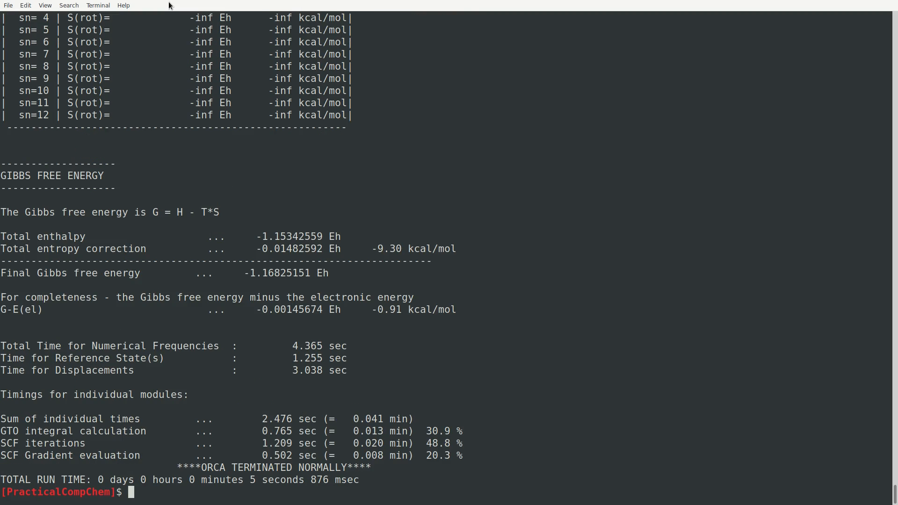
type("vi")
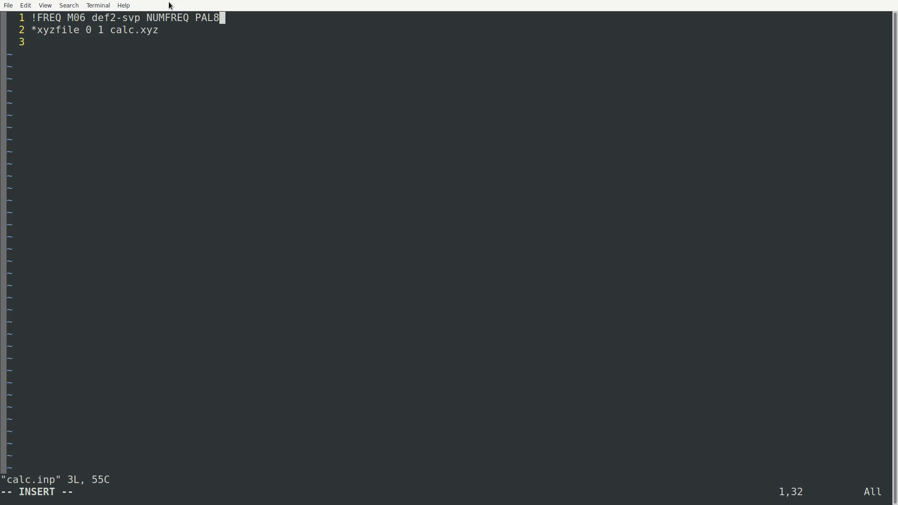
Replace PAL8 with a '%pal nprocs 8 end' block and save calc.inp.
key("BackSpace")
type("nprocs 8")
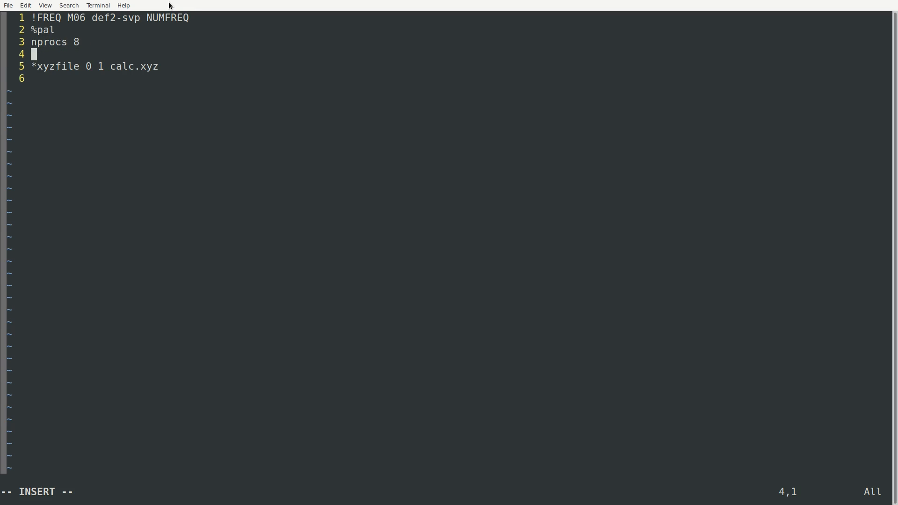
type("end")
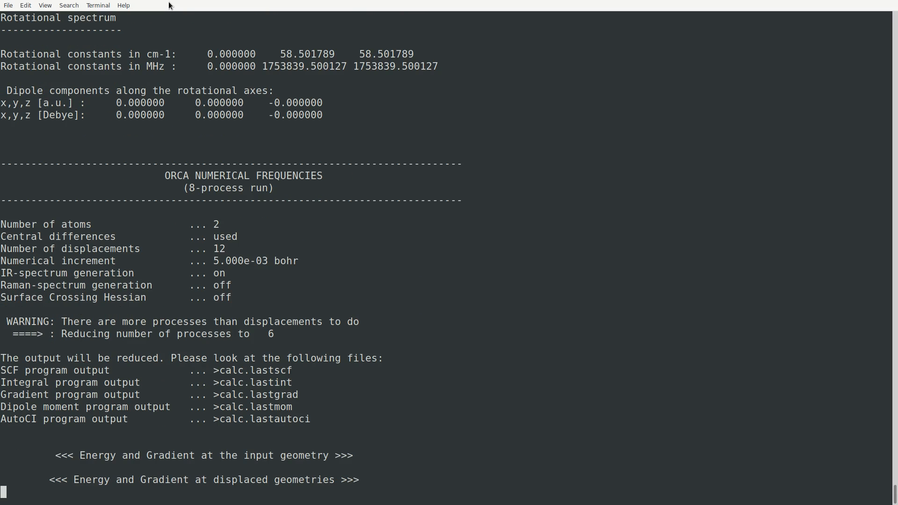
After the %pal run finishes, list the output files and open calc.hess in Vim.
scroll("down", 3)
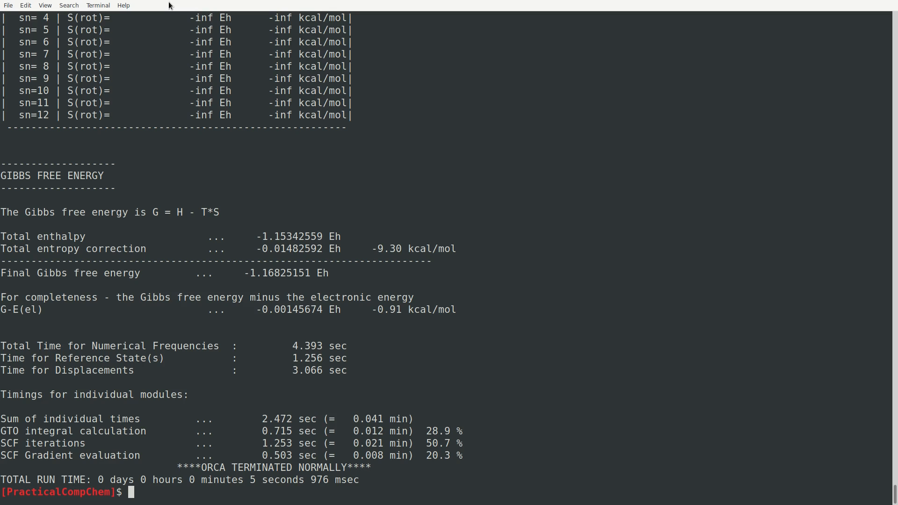
type("ls")
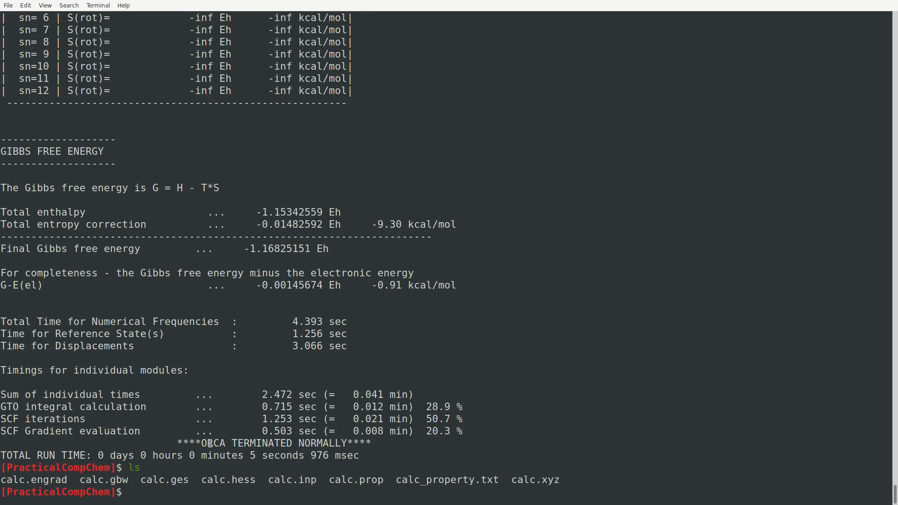
double_click(223, 479)
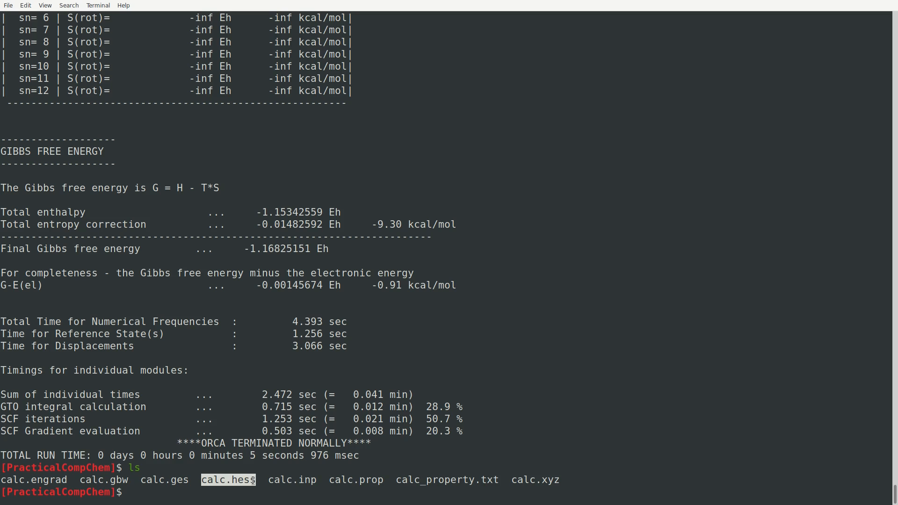
type("vim calc.hess")
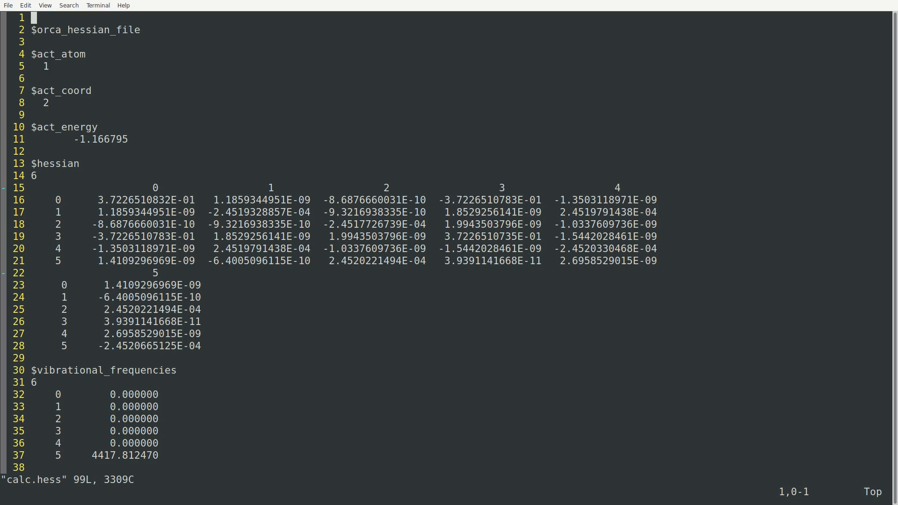
Scroll to the $vibrational_frequencies section showing mode 5 at 4417.81, then quit Vim.
scroll("down", 3)
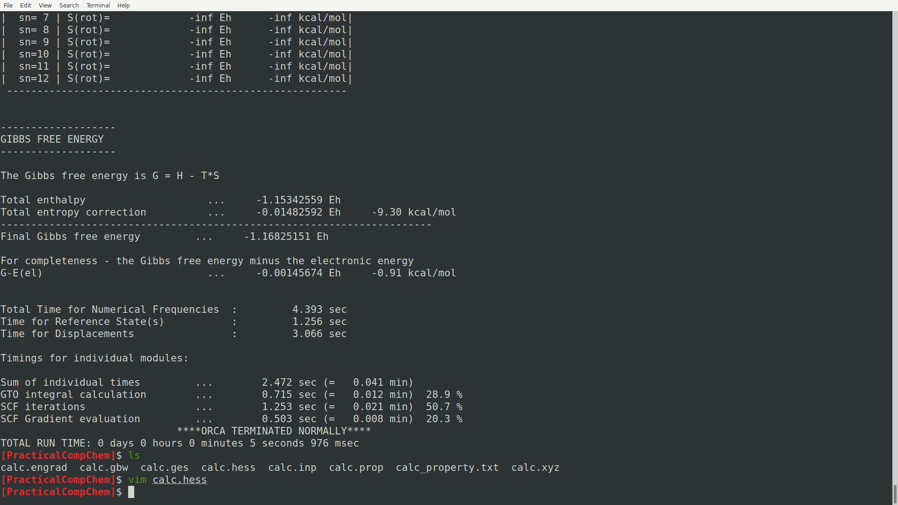
Run orca_pltvib calc.hess 5 to make calc.hess.v005.xyz and load it in PyMOL.
type("orca_p")
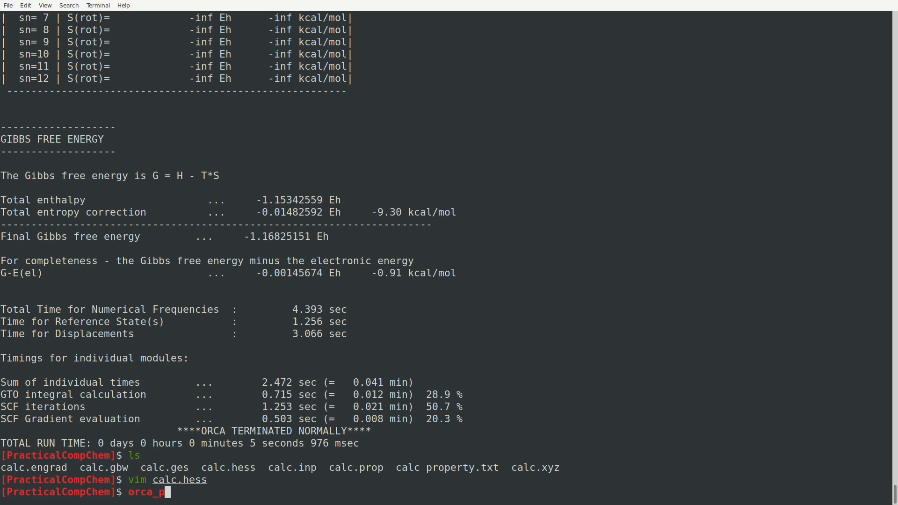
type("ltvib")
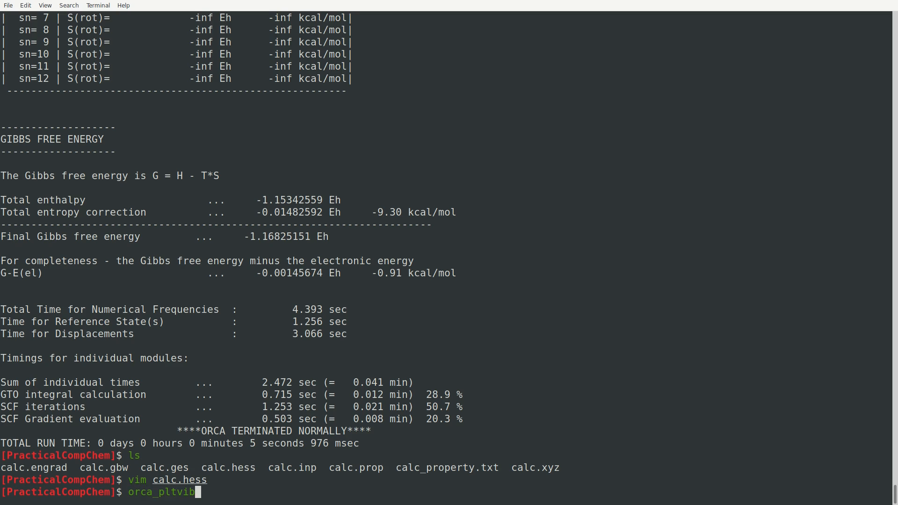
type("calc.hess 5")
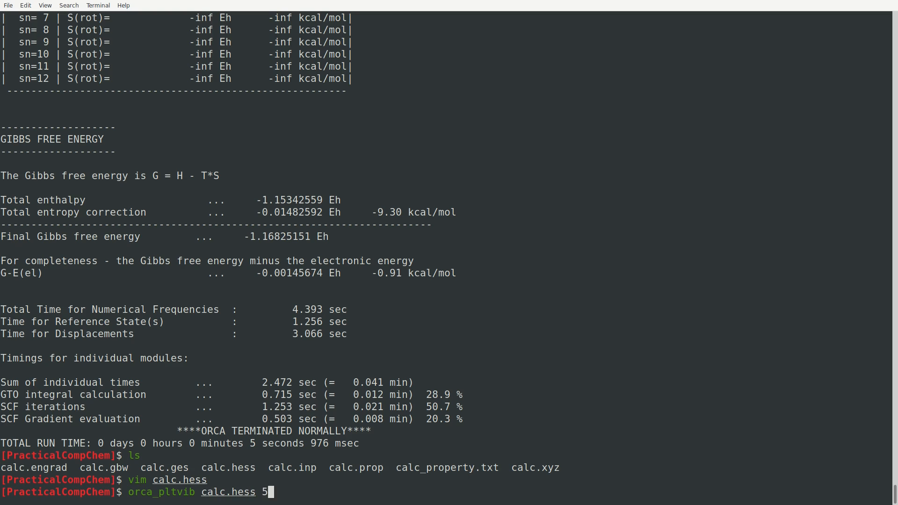
key("Return")
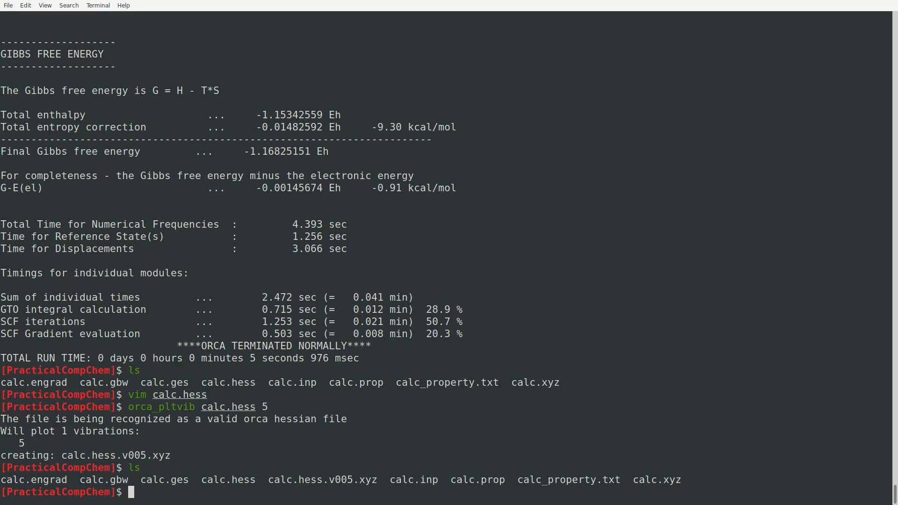
type("pymol calc.hess.v00")
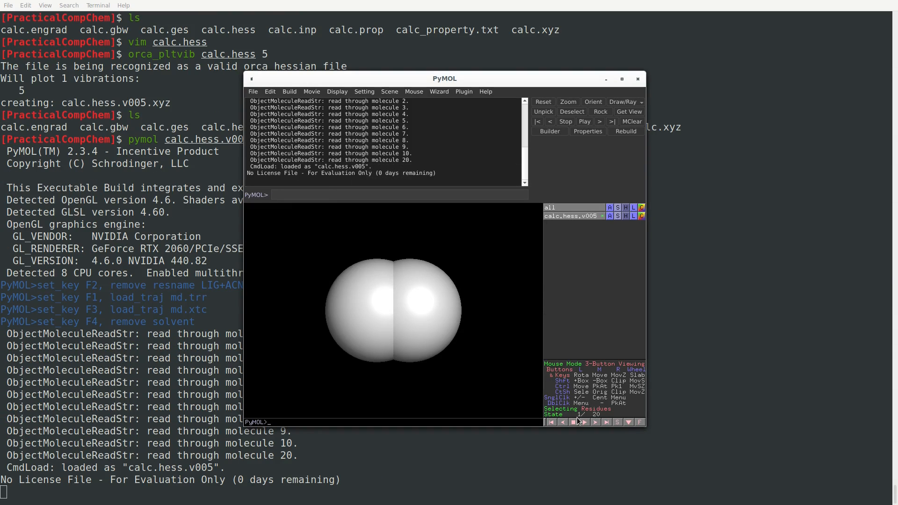
Play the H2 stretch animation, show both hydrogens as small spheres, then close PyMOL.
left_click(409, 309)
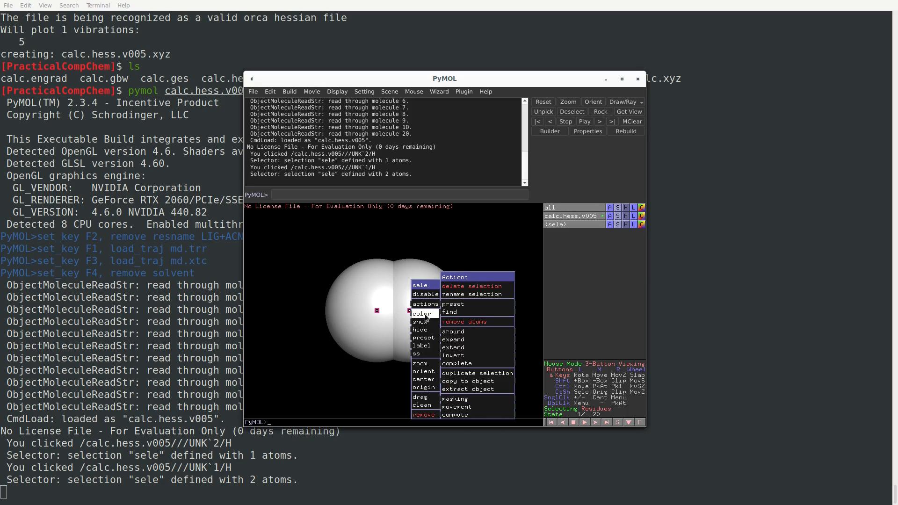
left_click(420, 321)
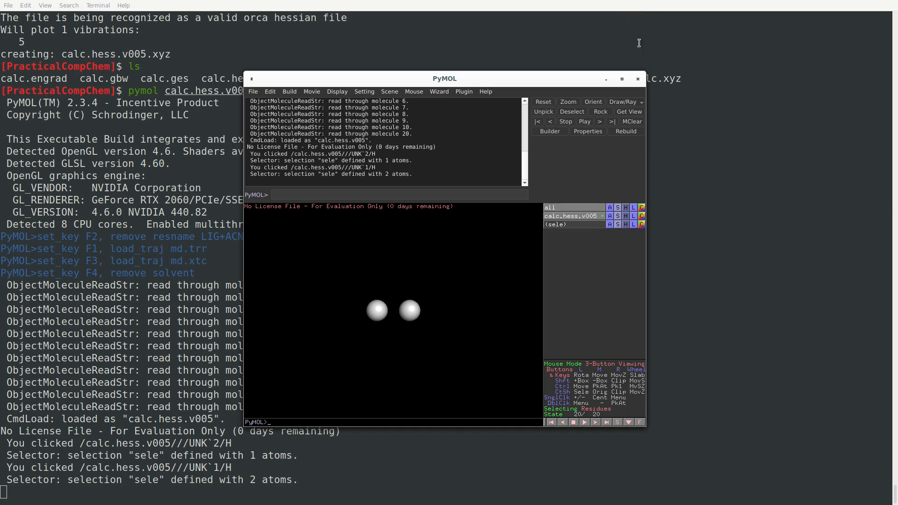
left_click(637, 78)
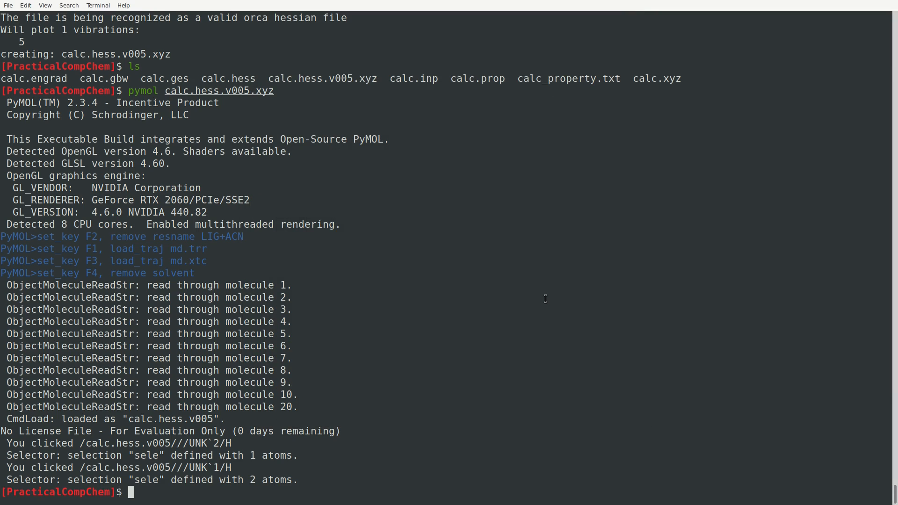